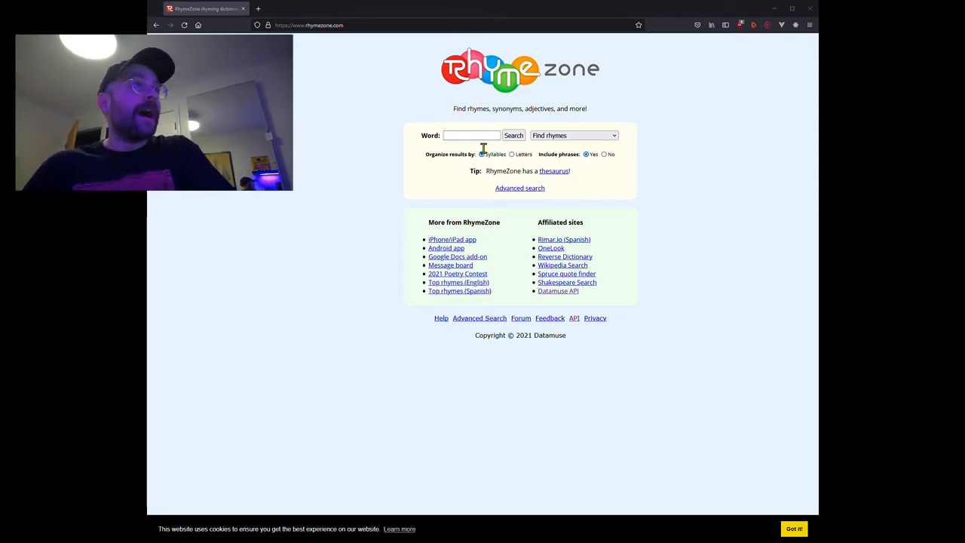
Step: Search RhymeZone for rhymes with 'cat', listing 343 words grouped by syllables
{"action": "left_click", "coordinate": [471, 135]}
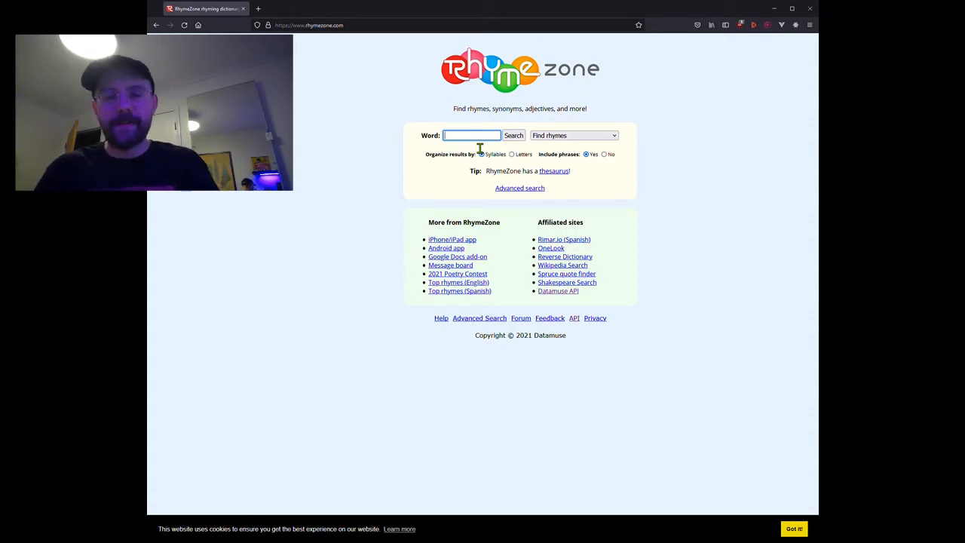
{"action": "type", "text": "cat"}
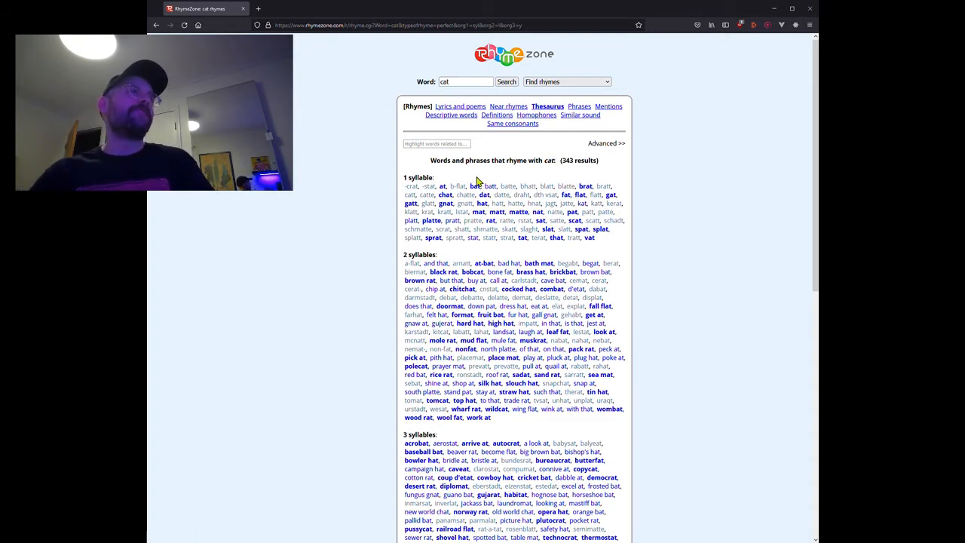
{"action": "double_click", "coordinate": [475, 186]}
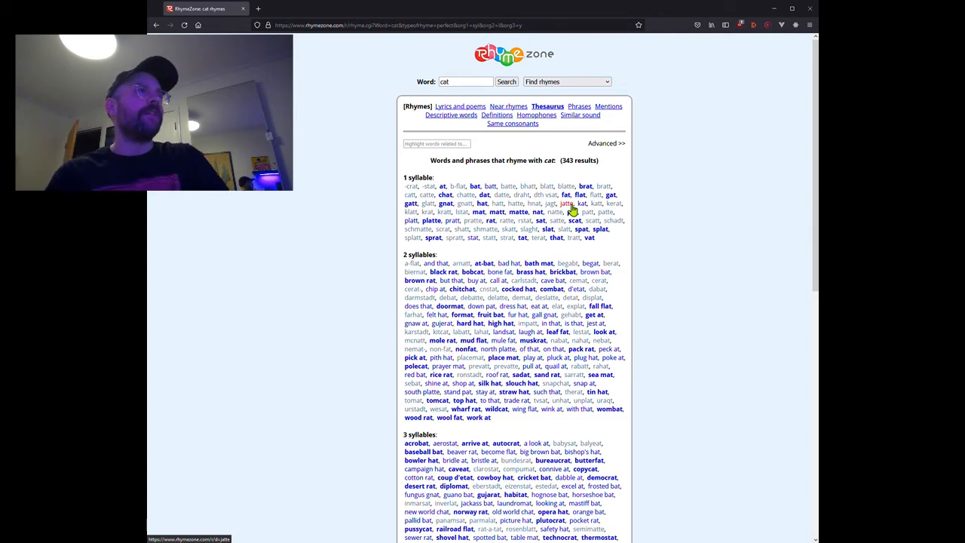
{"action": "mouse_move", "coordinate": [519, 289]}
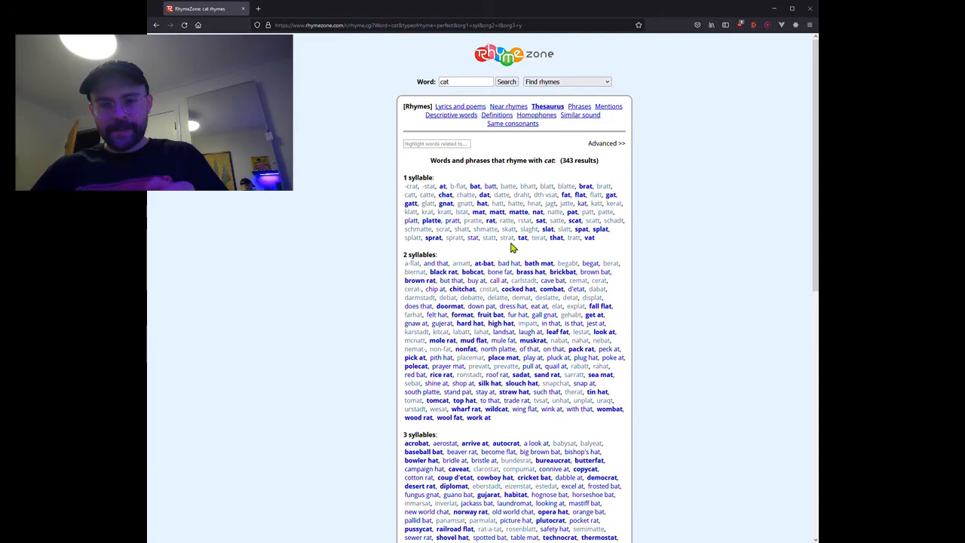
Step: Replace the search word with 'orange' and select 'orange' in the Barenaked Ladies lyric example
{"action": "triple_click", "coordinate": [465, 81]}
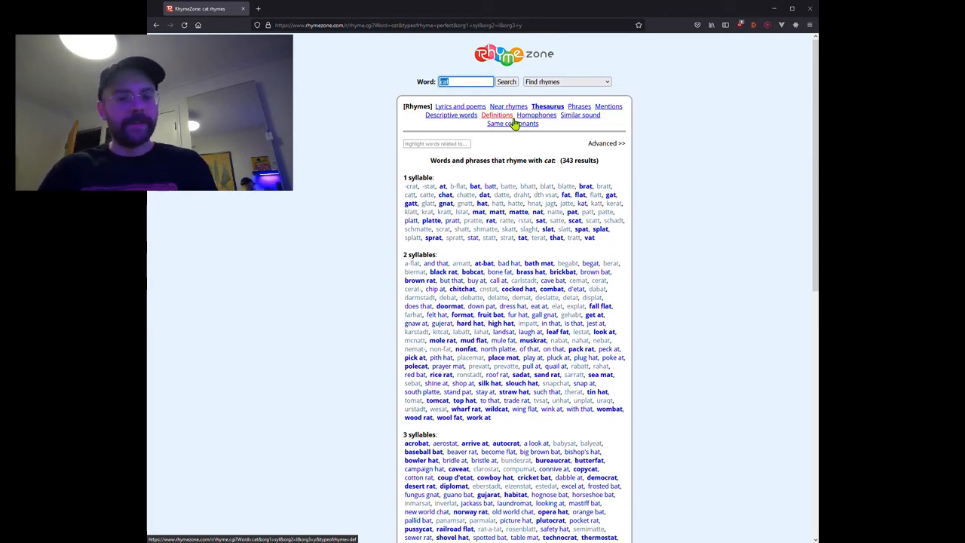
{"action": "type", "text": "orange"}
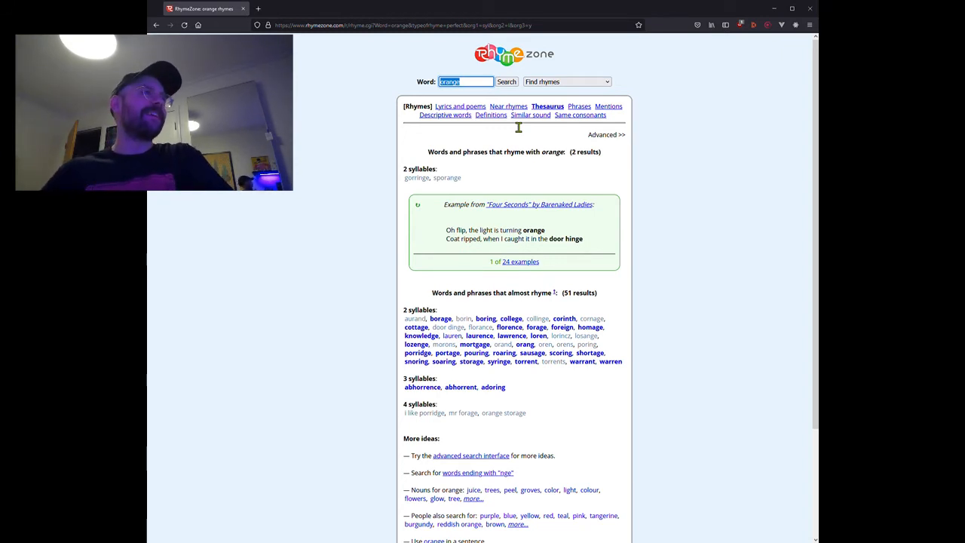
{"action": "mouse_move", "coordinate": [447, 178]}
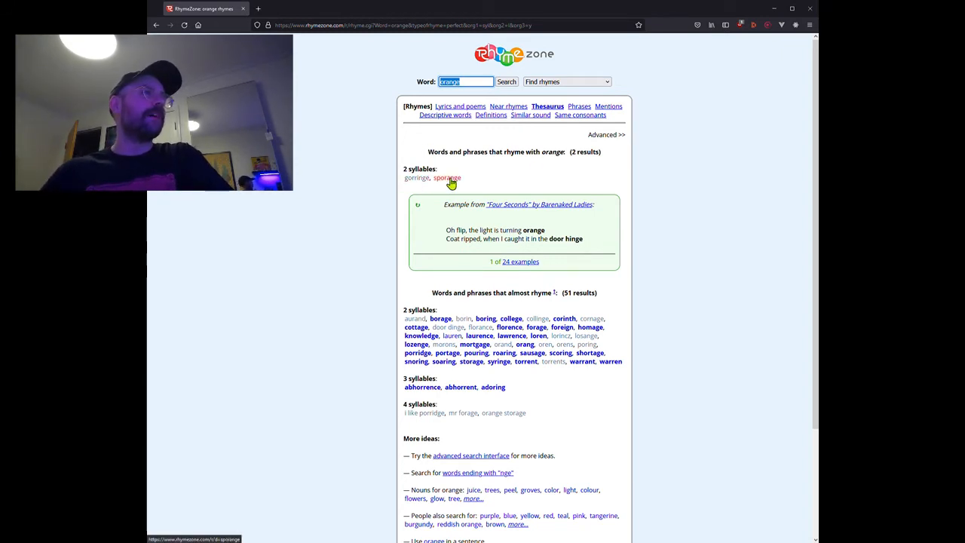
{"action": "mouse_move", "coordinate": [517, 194]}
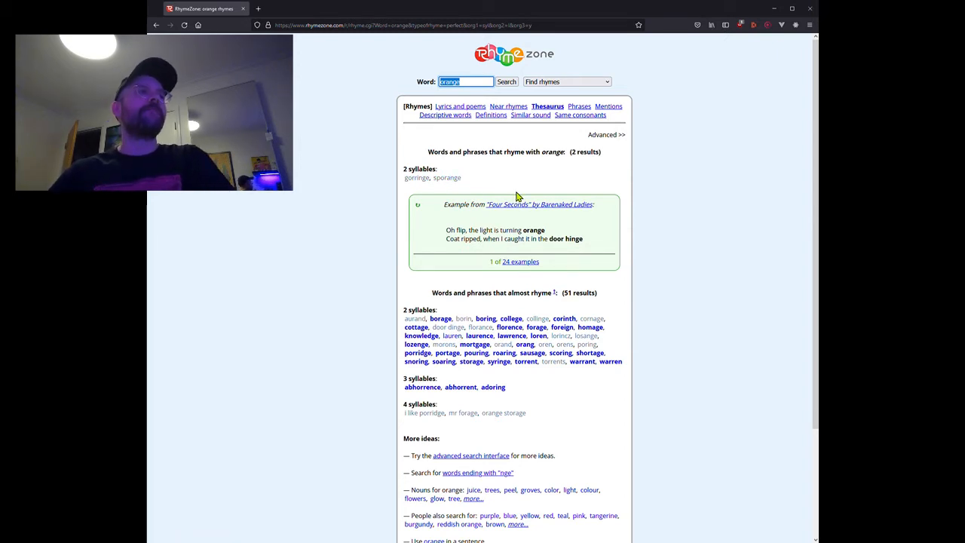
{"action": "mouse_move", "coordinate": [457, 219]}
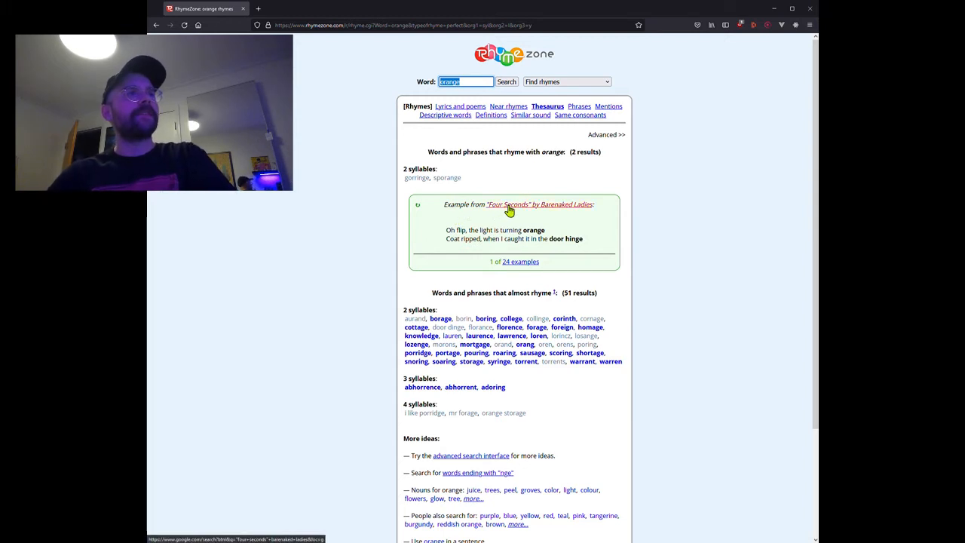
{"action": "mouse_move", "coordinate": [640, 251]}
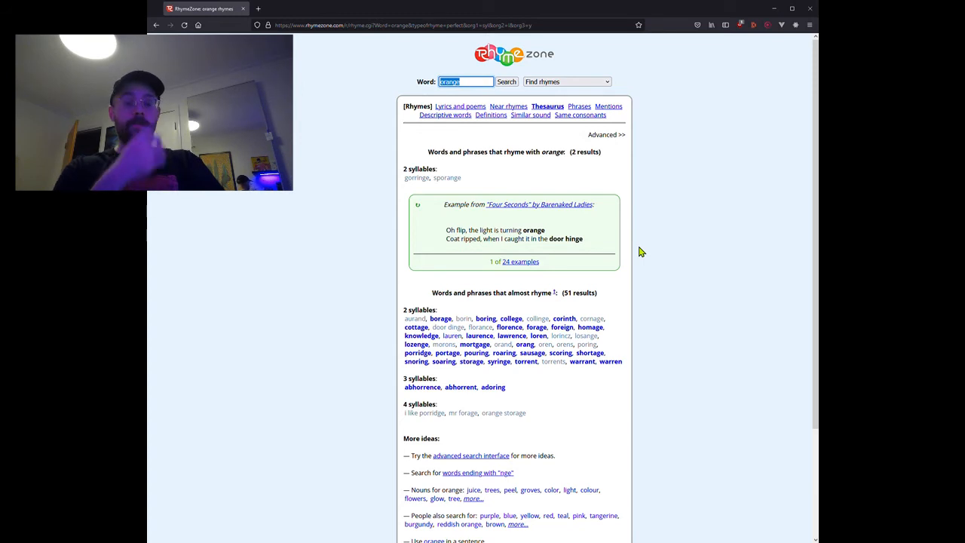
{"action": "mouse_move", "coordinate": [598, 258]}
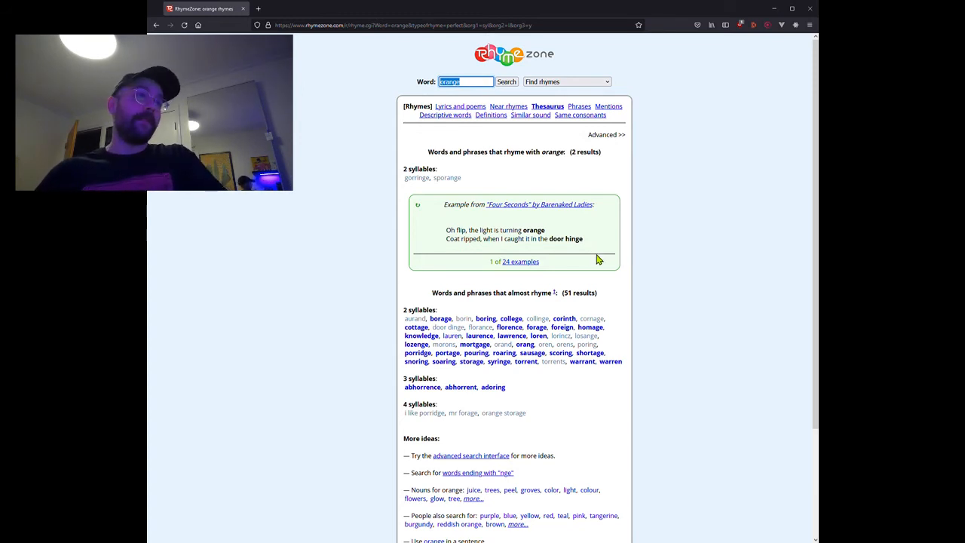
{"action": "double_click", "coordinate": [534, 230]}
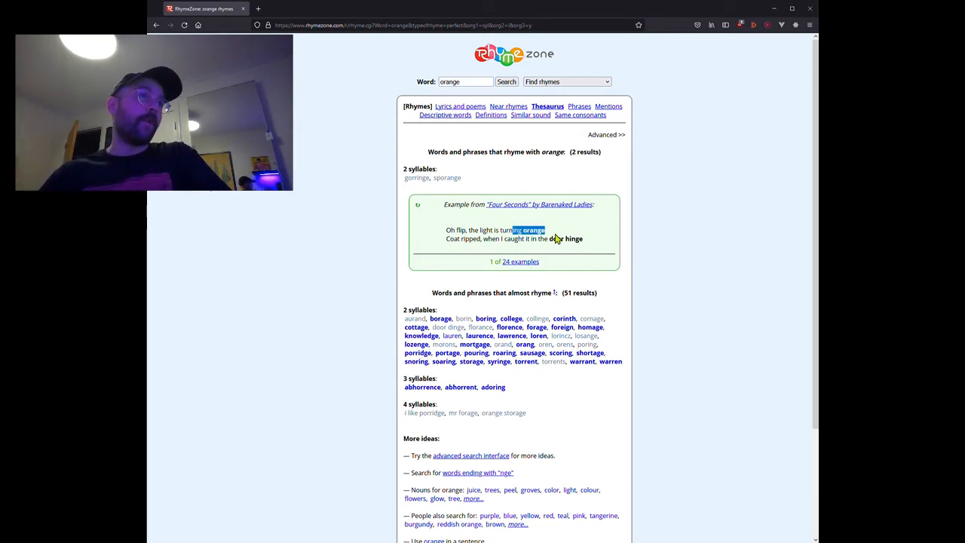
{"action": "mouse_move", "coordinate": [607, 245]}
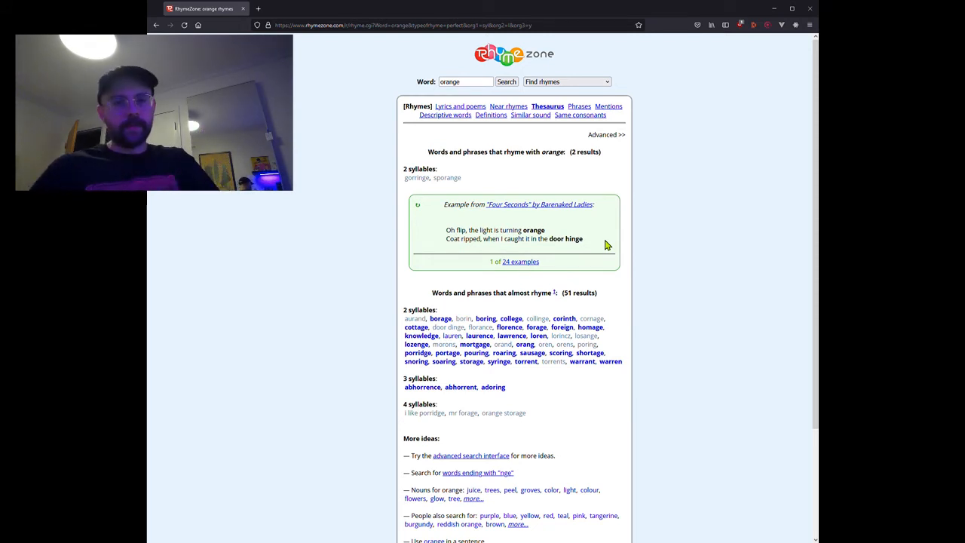
{"action": "left_click", "coordinate": [465, 82]}
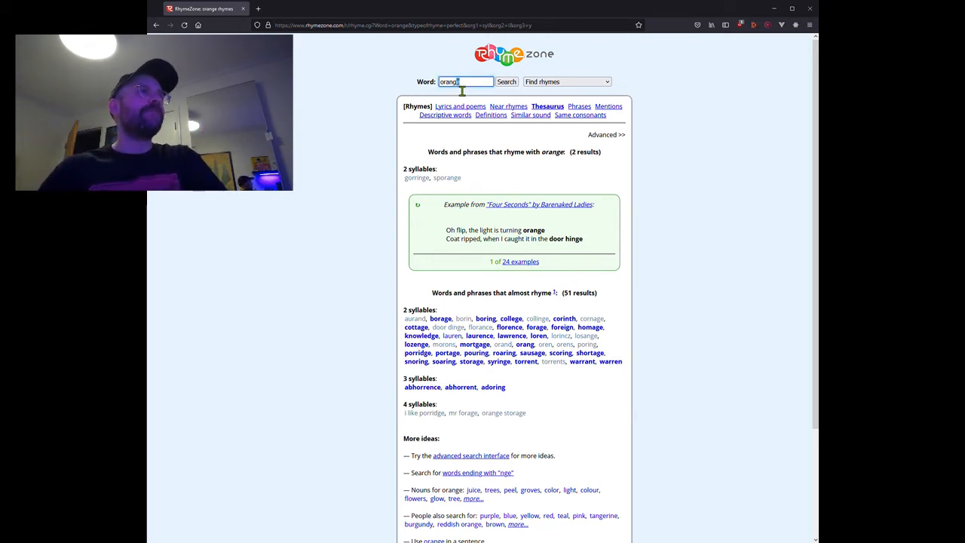
Step: Search rhymes for 'apple' (48 rhymes), then for 'Zachary' (13 rhymes)
{"action": "triple_click", "coordinate": [449, 81]}
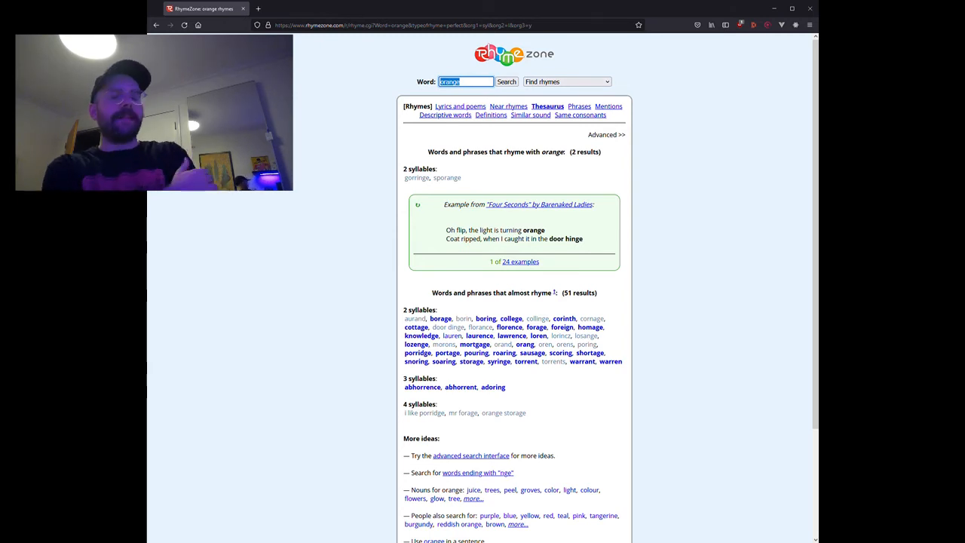
{"action": "type", "text": "apple"}
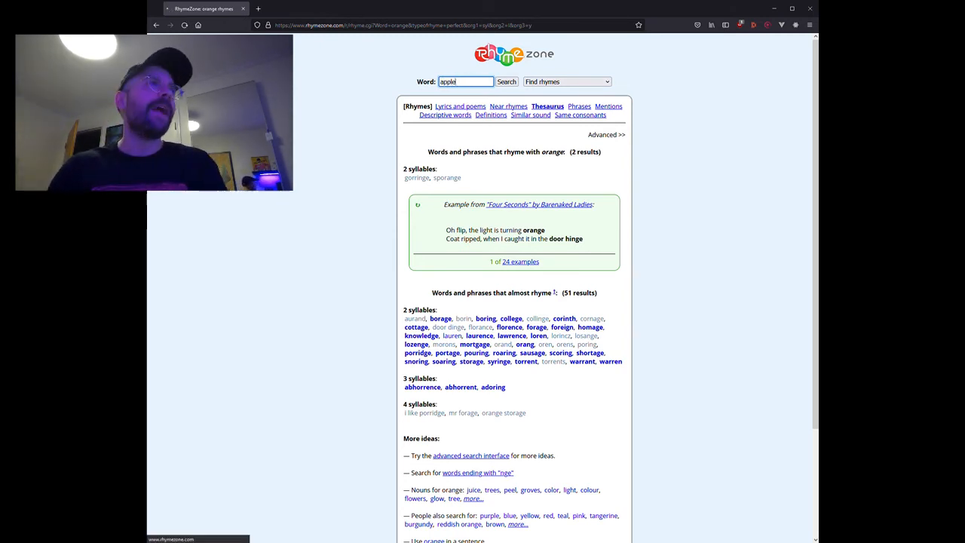
{"action": "left_click", "coordinate": [506, 82]}
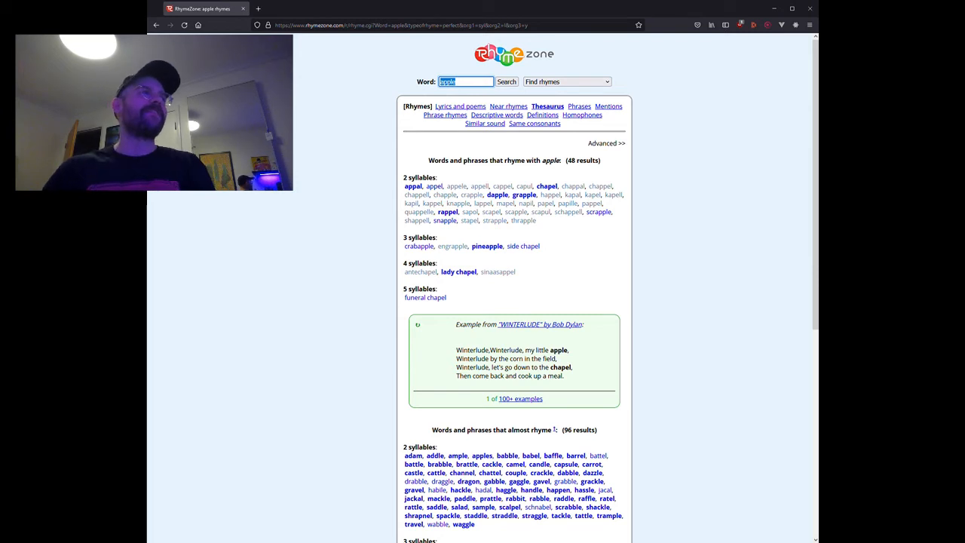
{"action": "mouse_move", "coordinate": [445, 221]}
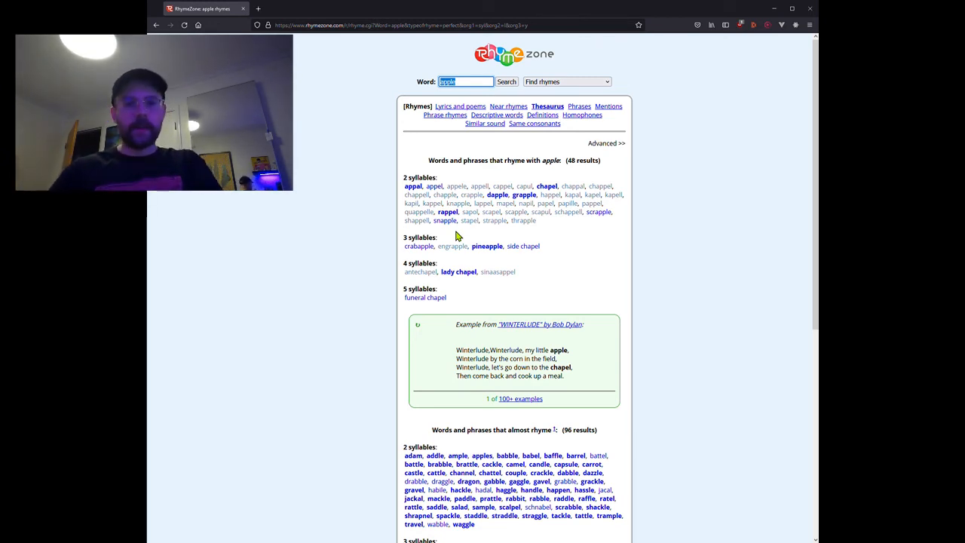
{"action": "mouse_move", "coordinate": [445, 221]}
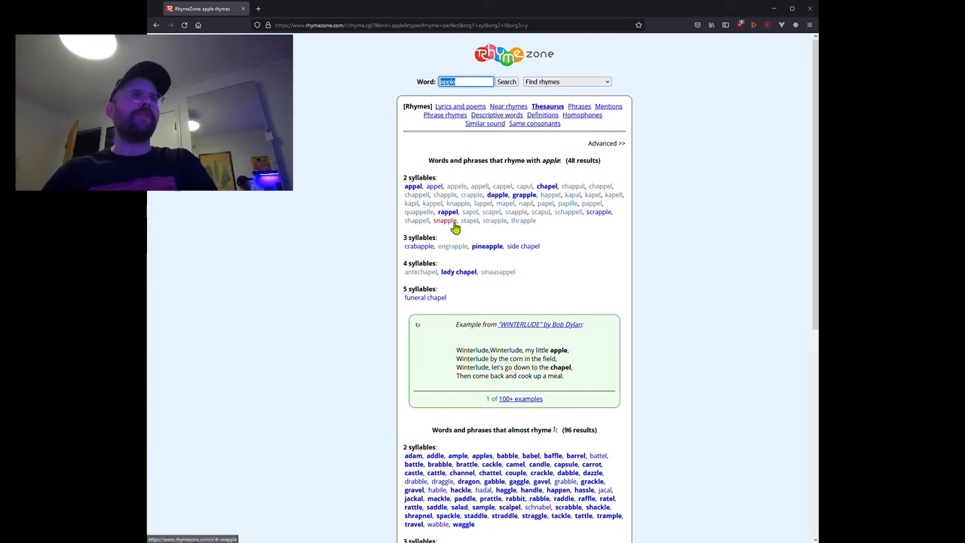
{"action": "mouse_move", "coordinate": [487, 246]}
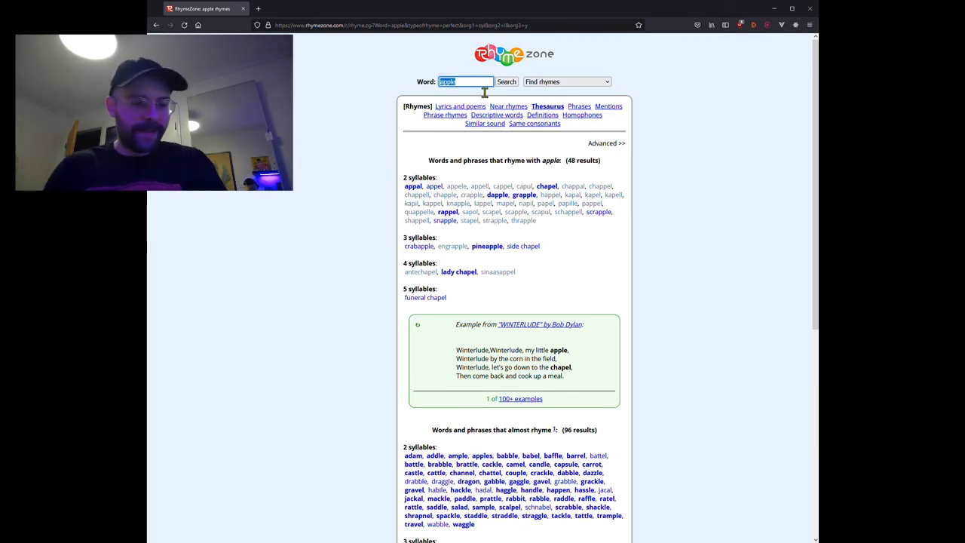
{"action": "left_click", "coordinate": [507, 81]}
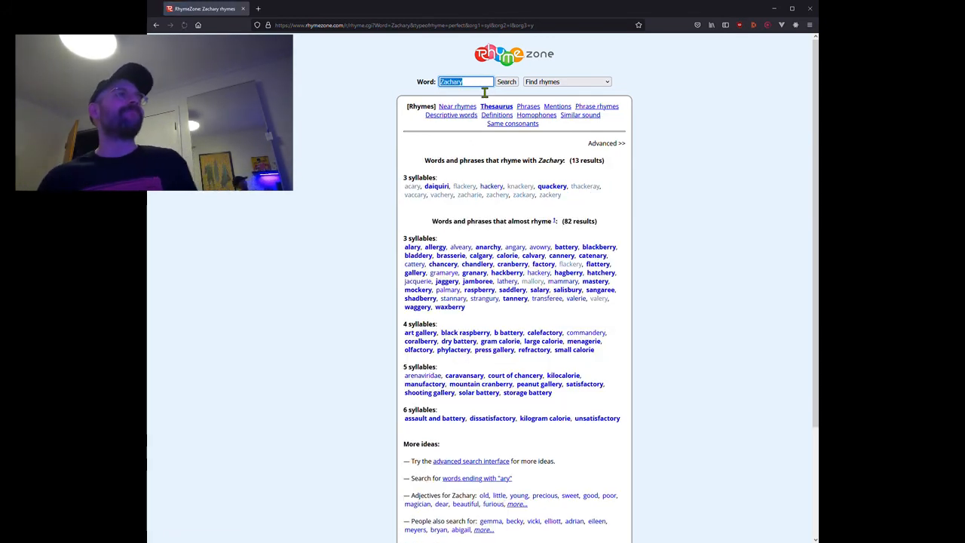